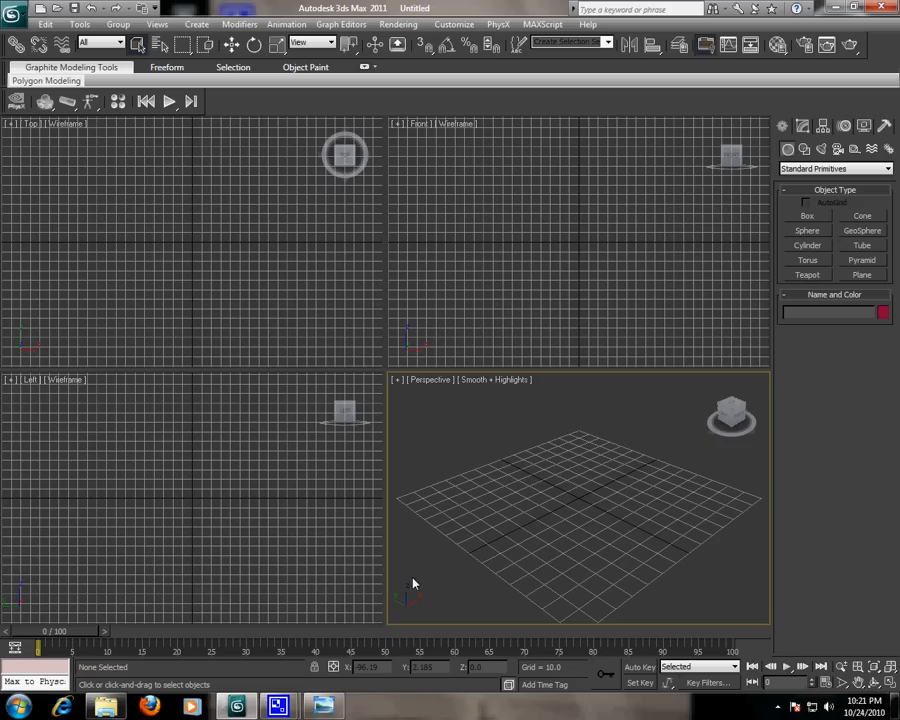
mouse_move(443, 596)
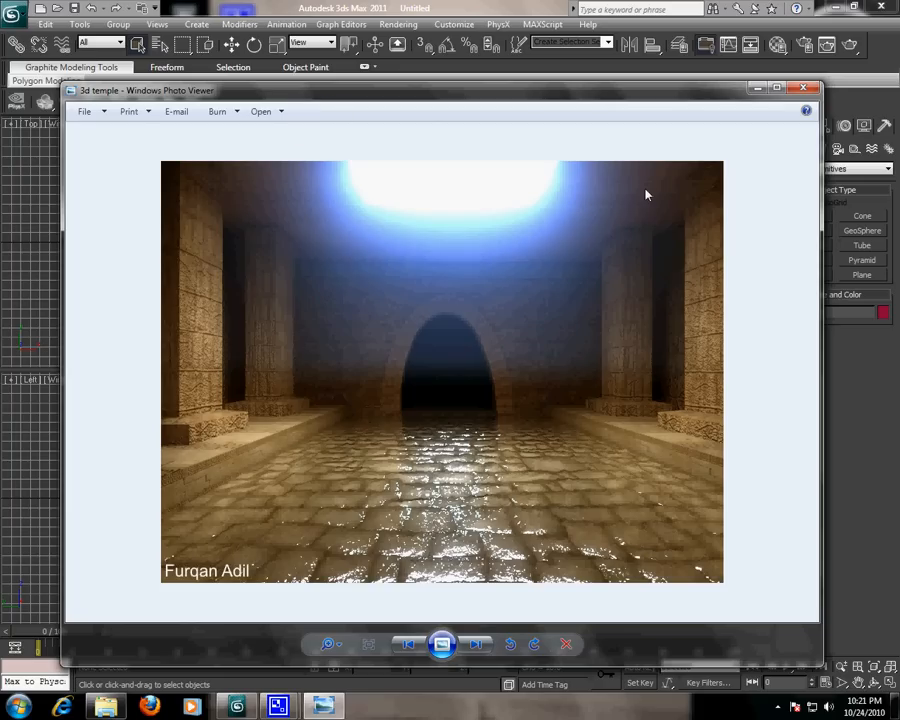
mouse_move(598, 360)
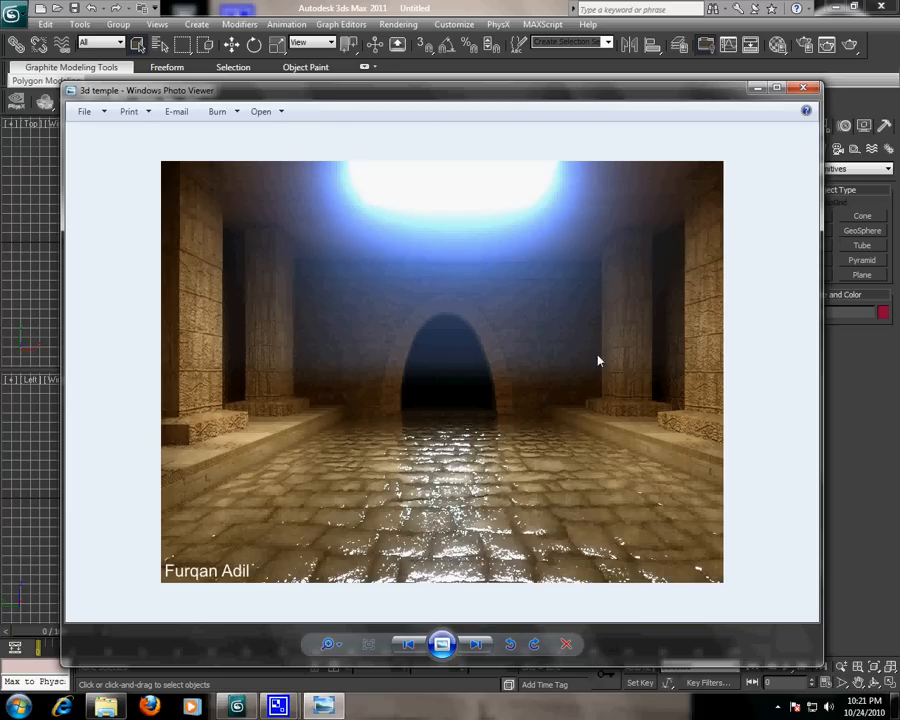
mouse_move(320, 448)
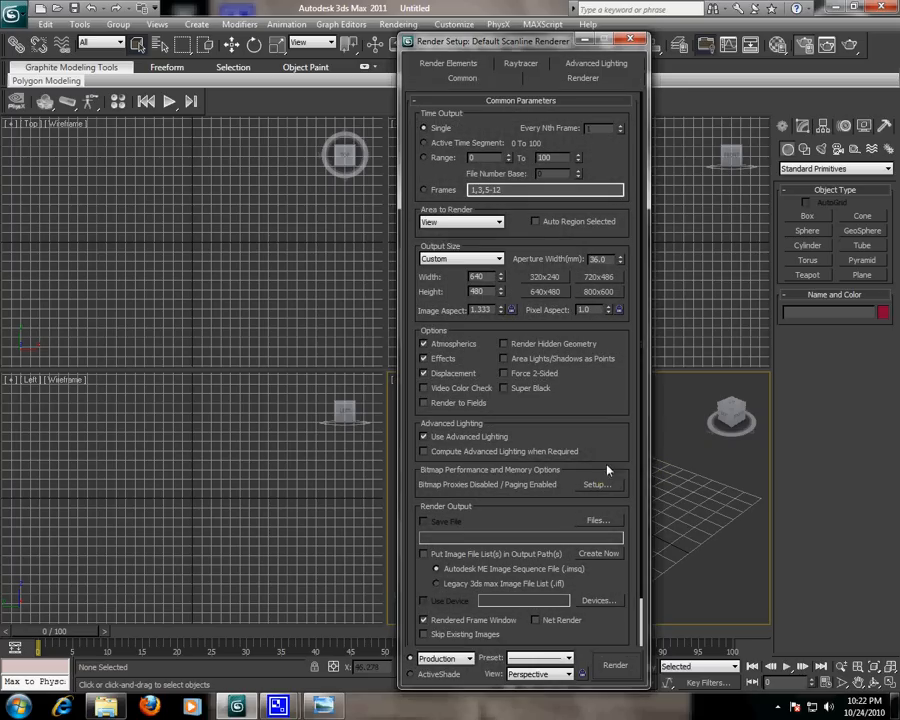
Step: Assign mental ray Renderer as the production renderer, then close Render Setup
scroll(down, 3)
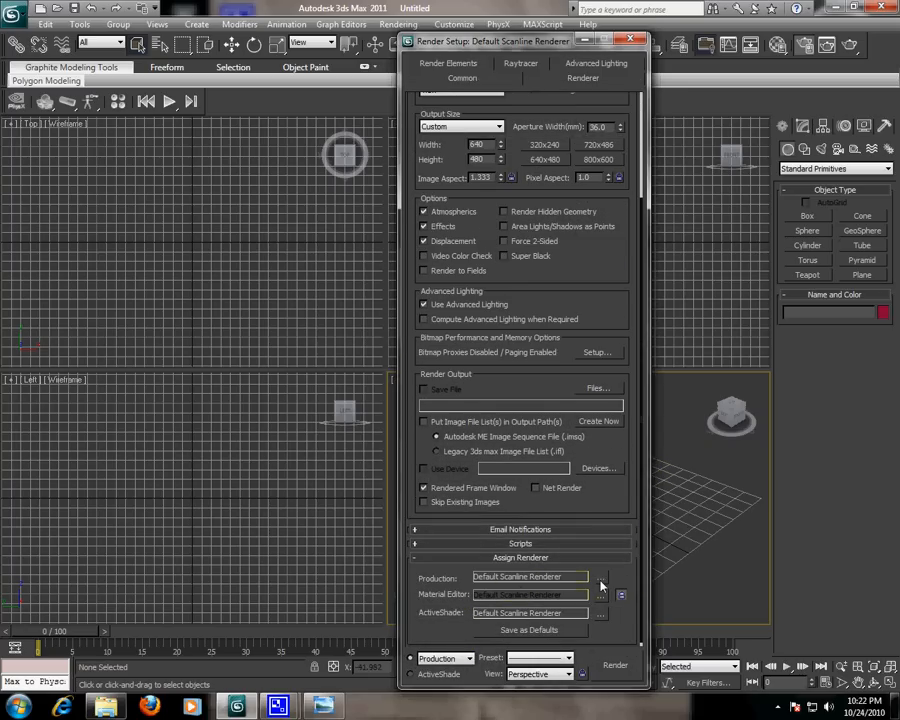
click(600, 577)
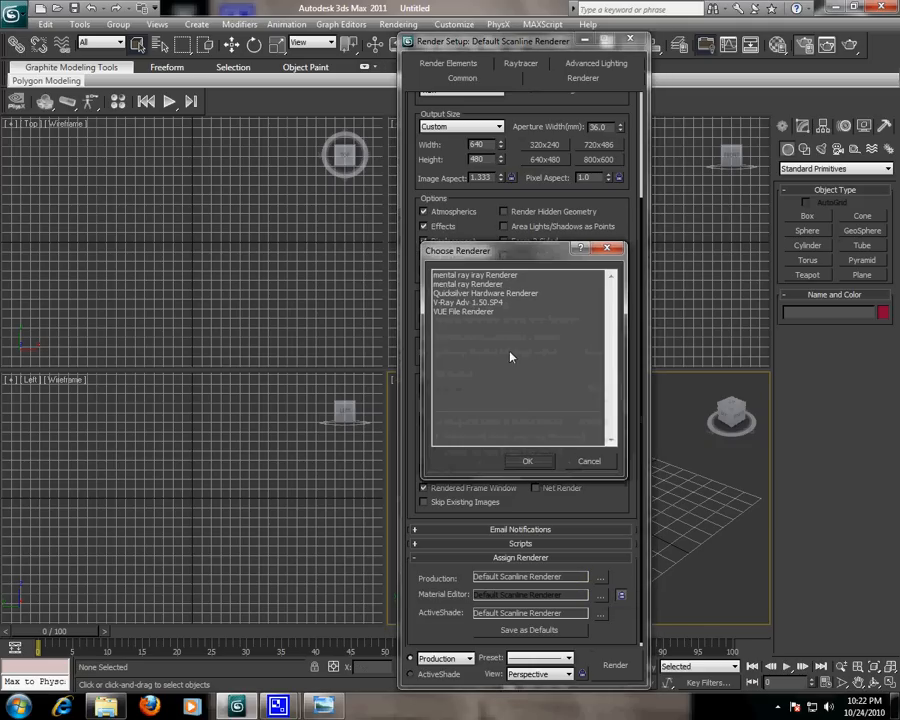
click(468, 283)
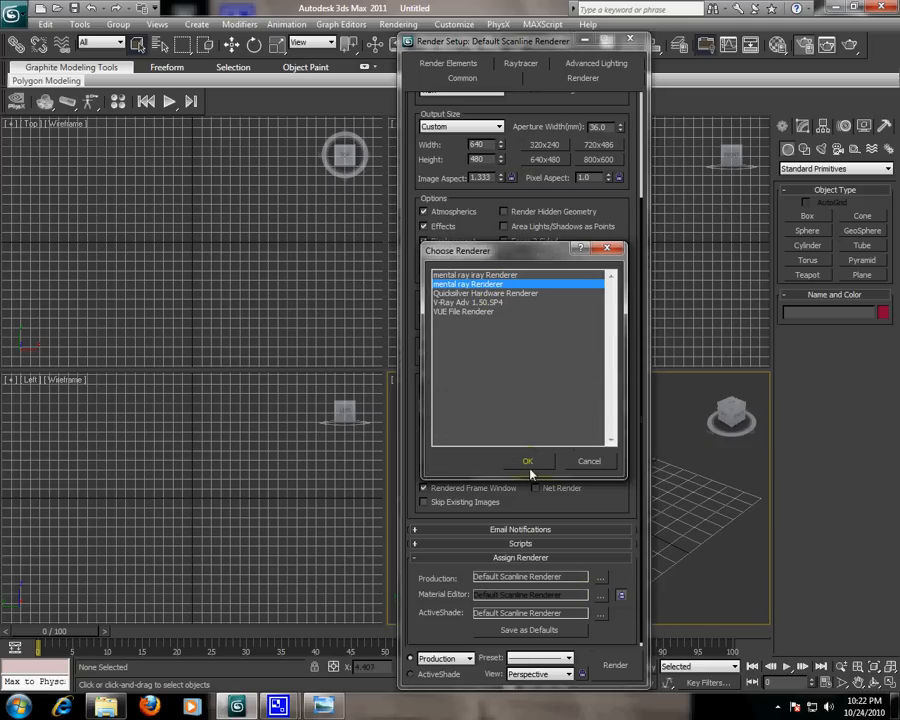
click(527, 461)
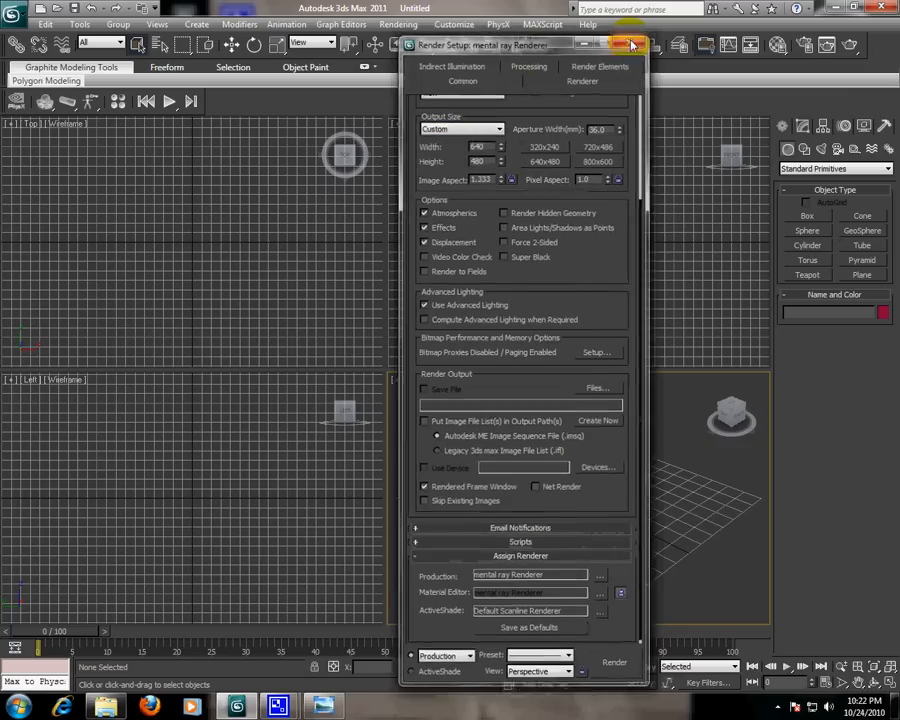
click(631, 45)
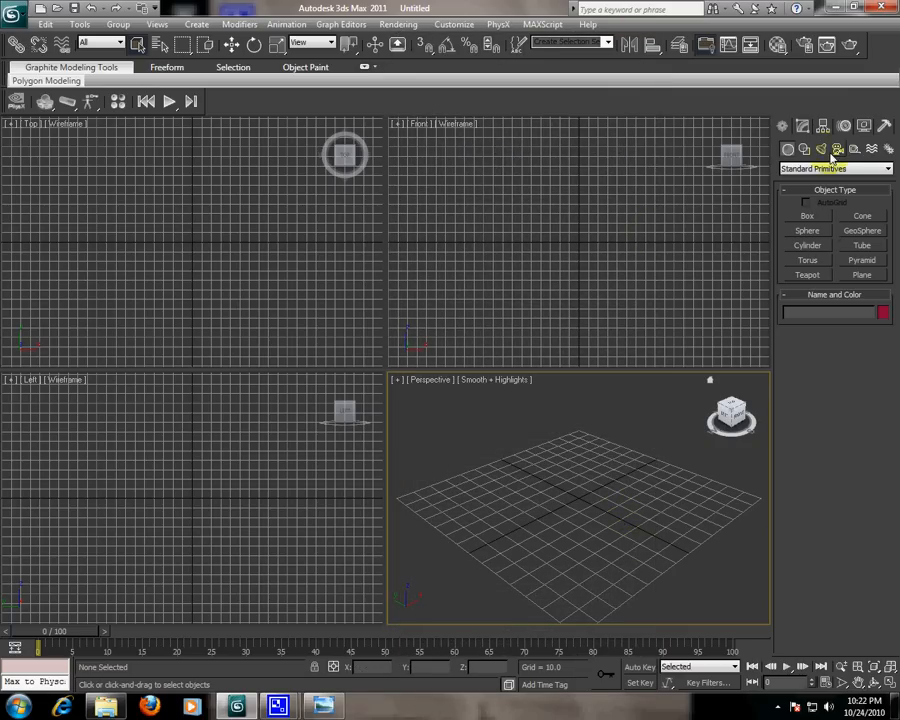
Step: Create an mr Area Omni light from the Standard category near the grid centre
click(833, 168)
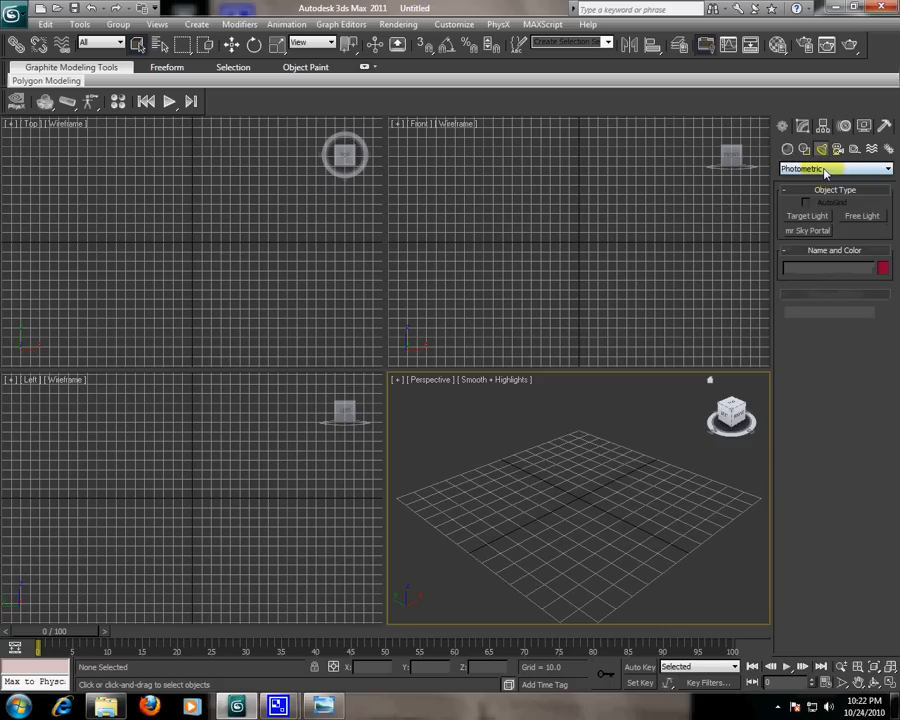
click(835, 168)
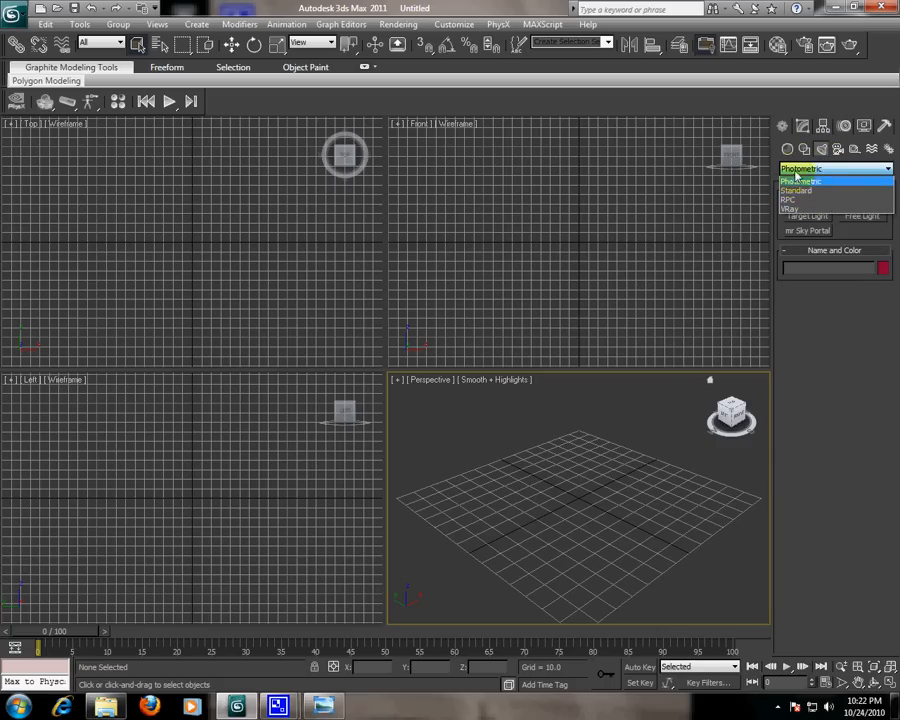
click(795, 190)
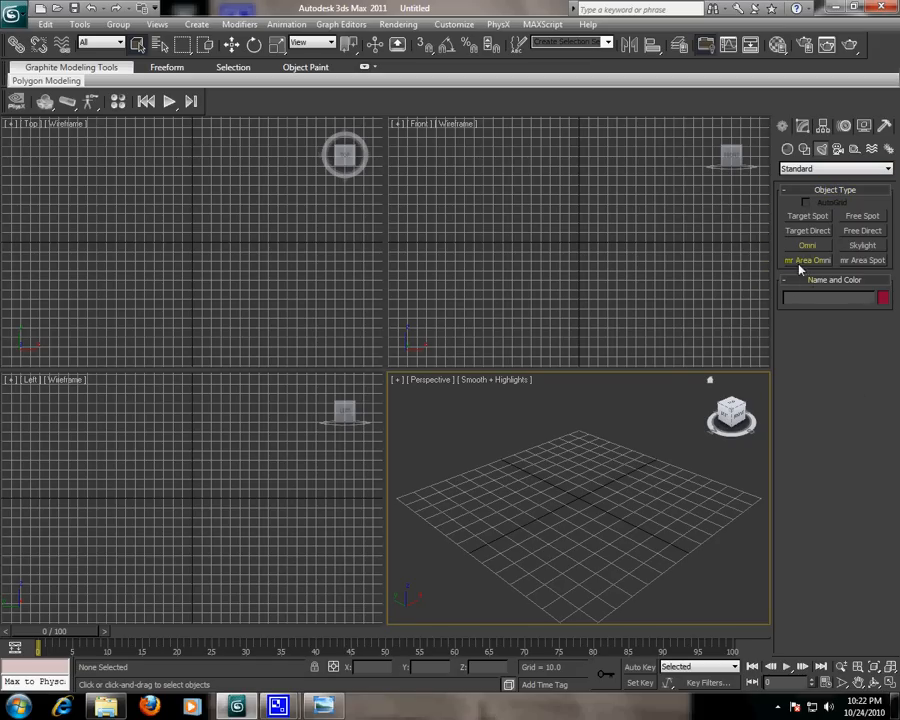
click(807, 260)
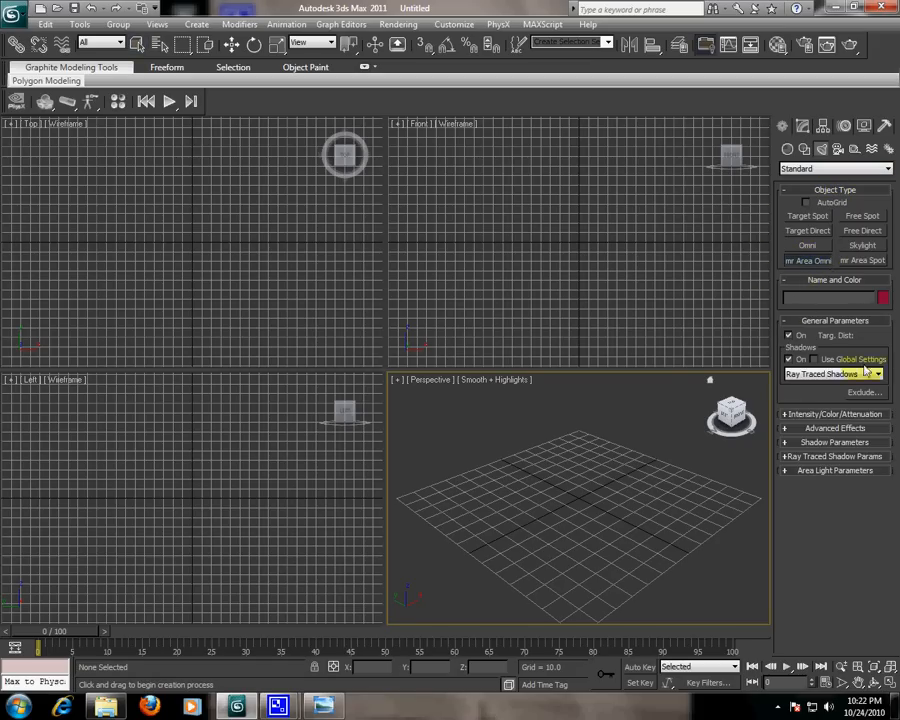
click(830, 373)
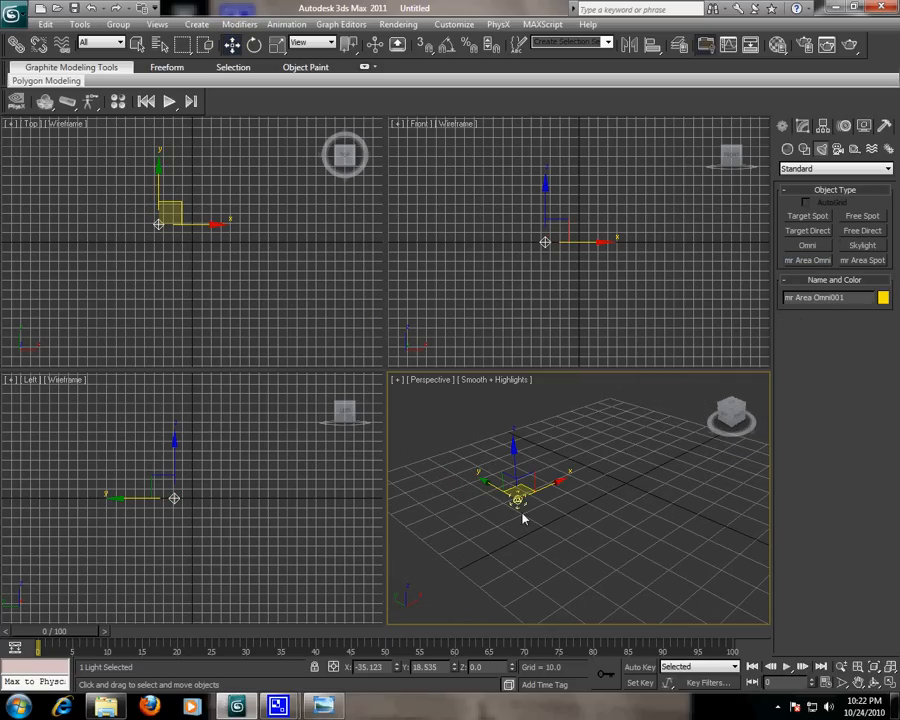
mouse_move(542, 527)
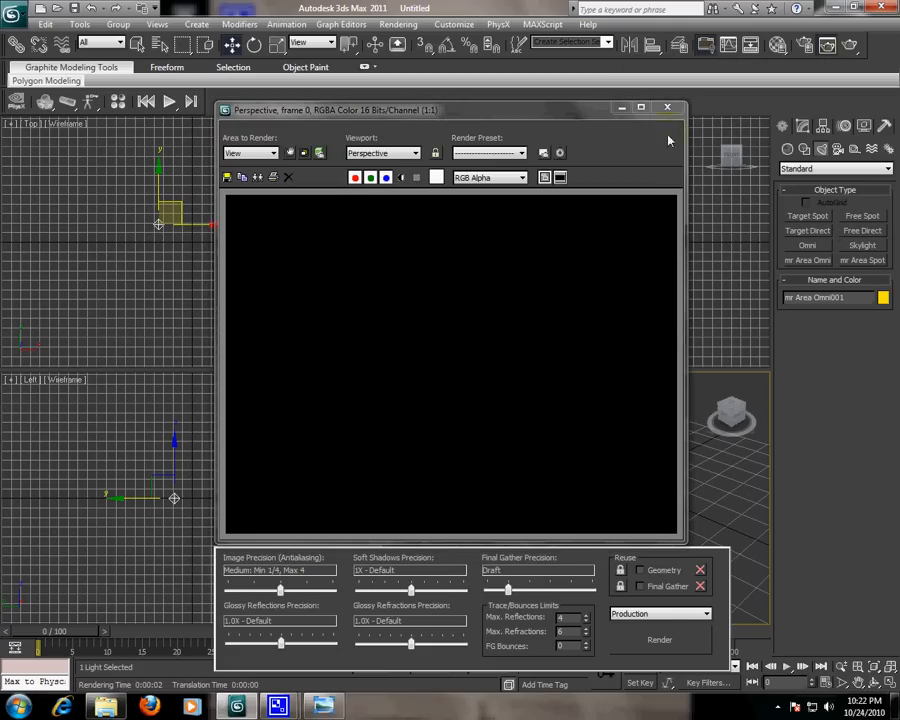
Step: Close the black test render of the Perspective view
click(667, 107)
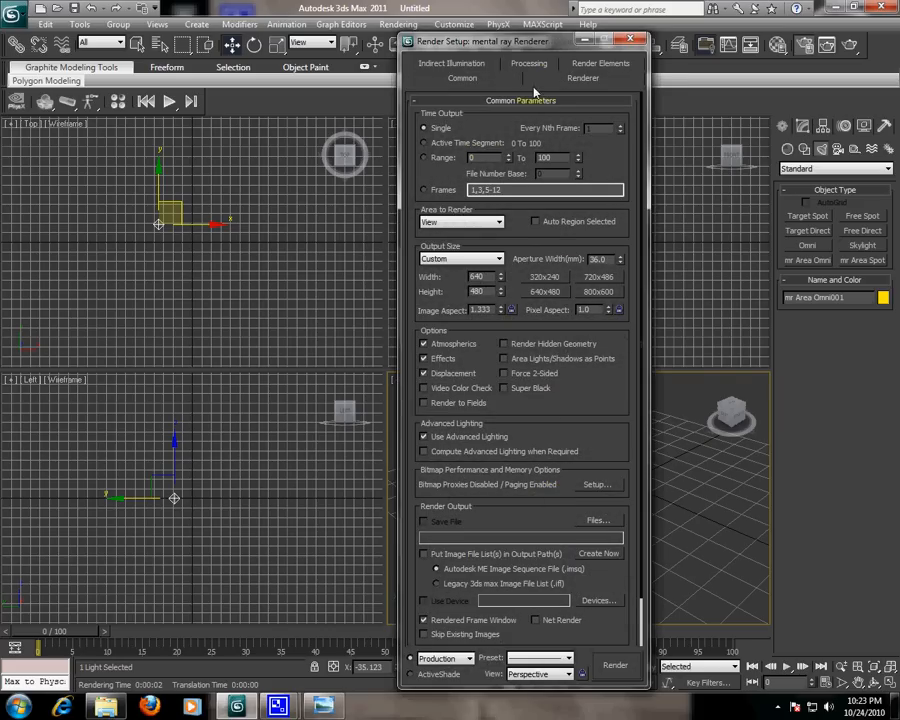
Step: Scroll the Renderer tab down to Camera Effects to enable the Glare output shader
click(582, 78)
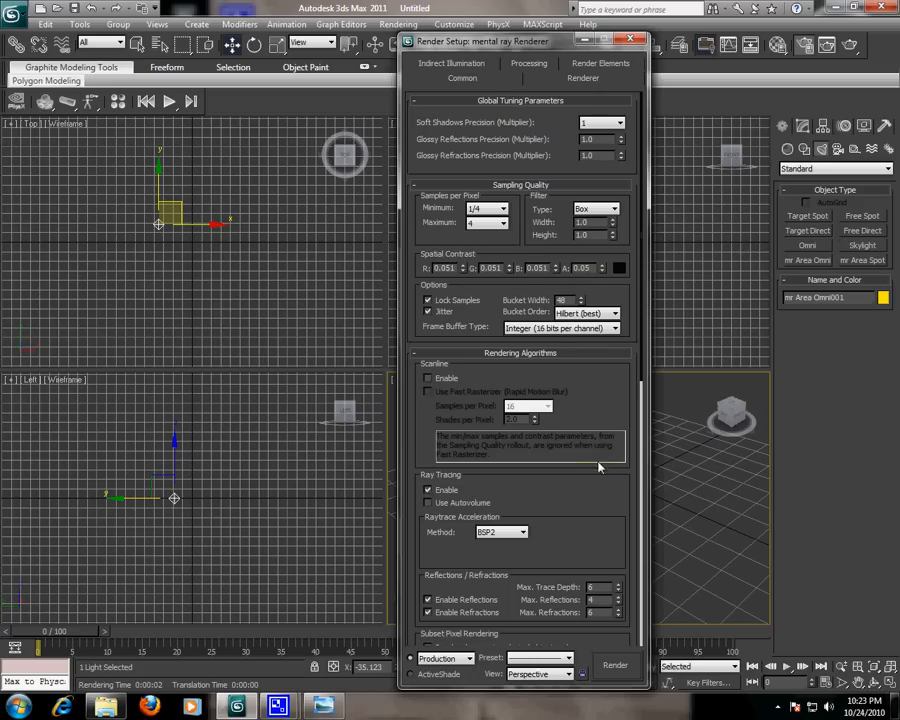
scroll(down, 3)
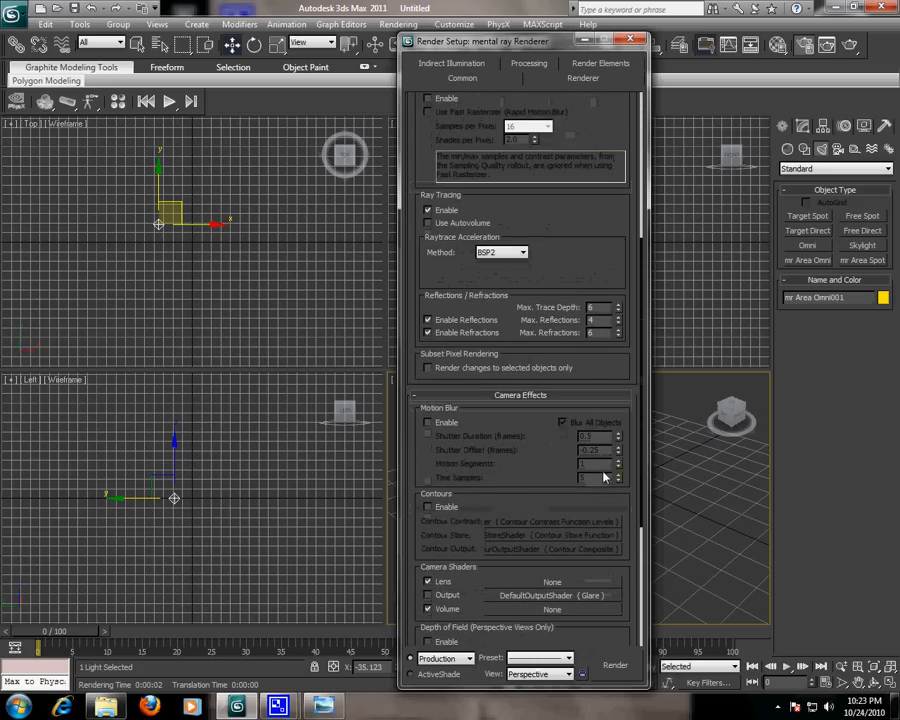
scroll(down, 3)
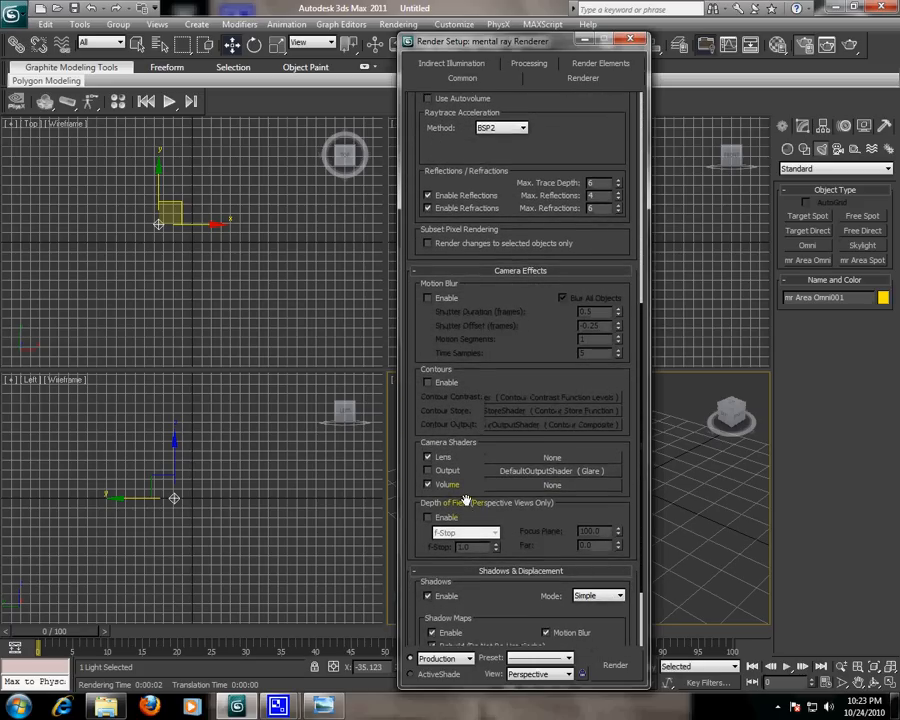
scroll(down, 3)
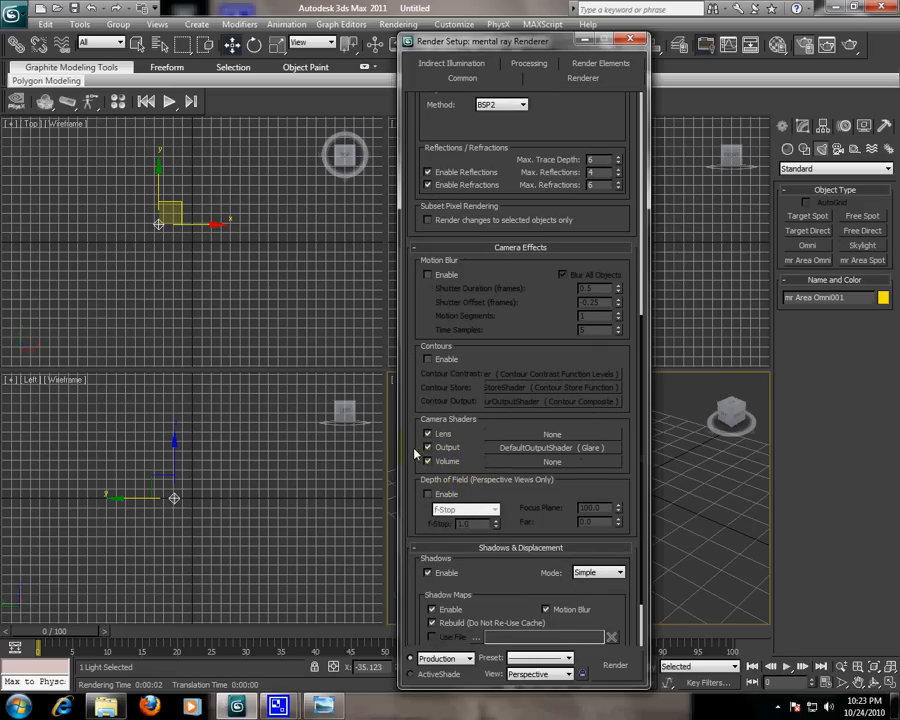
mouse_move(487, 463)
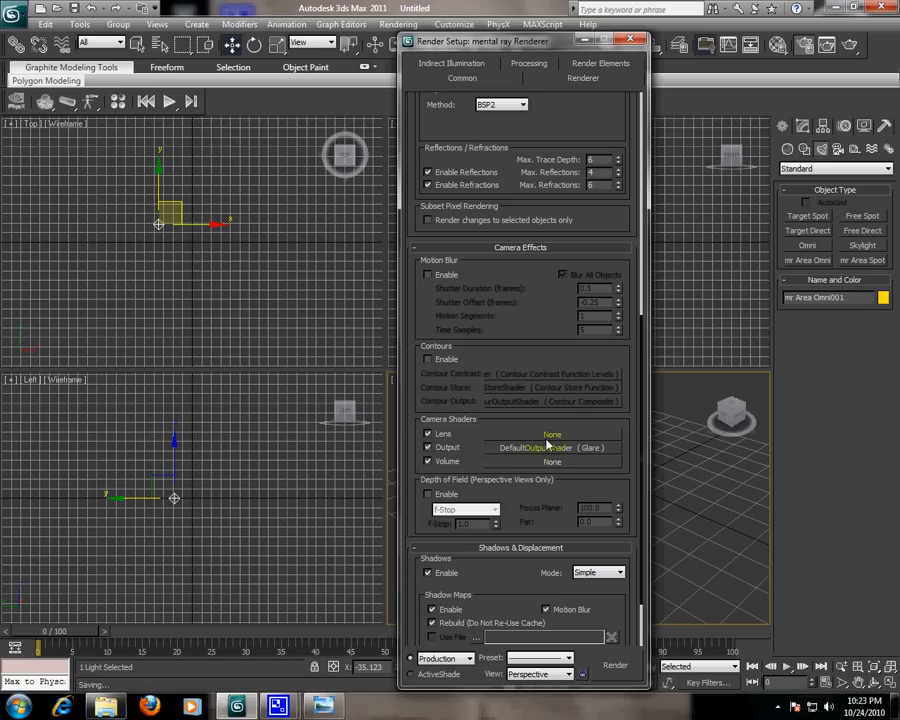
Step: Assign Night as the lens camera shader and bring up the volume shader choices
click(551, 433)
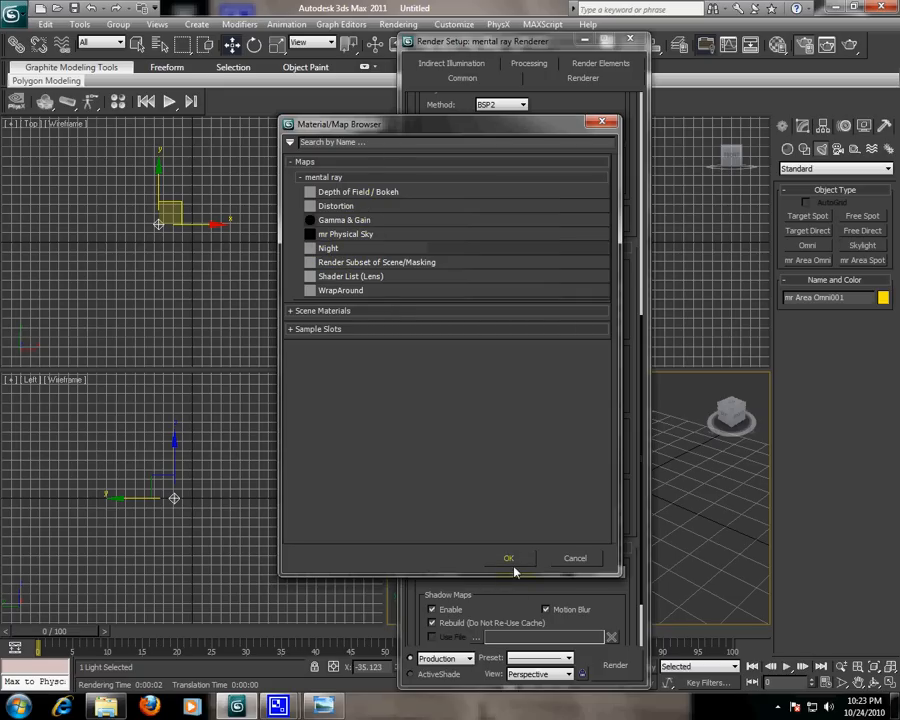
click(508, 558)
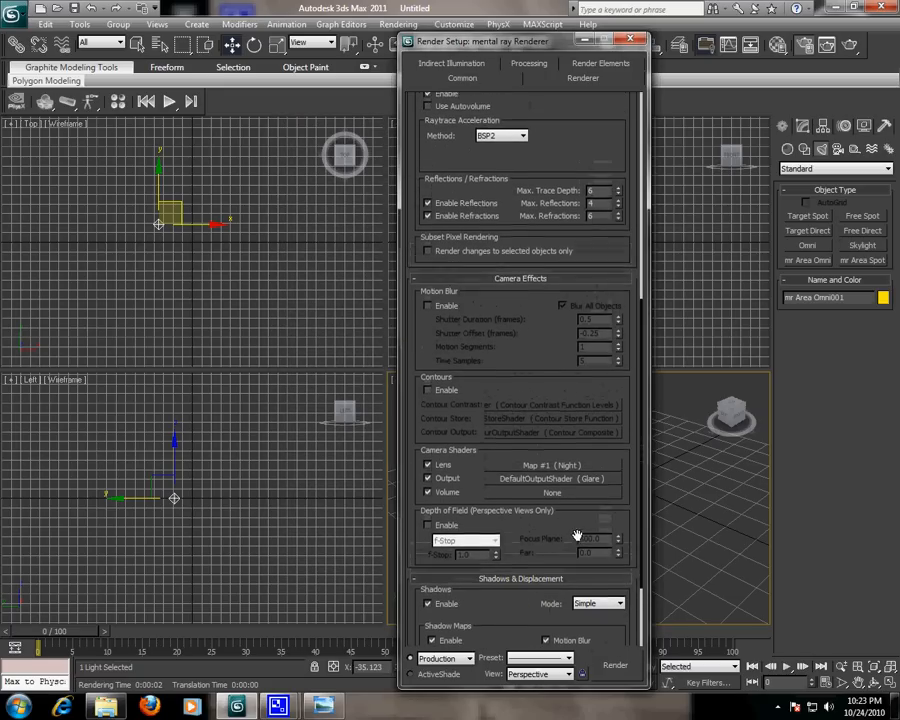
scroll(down, 3)
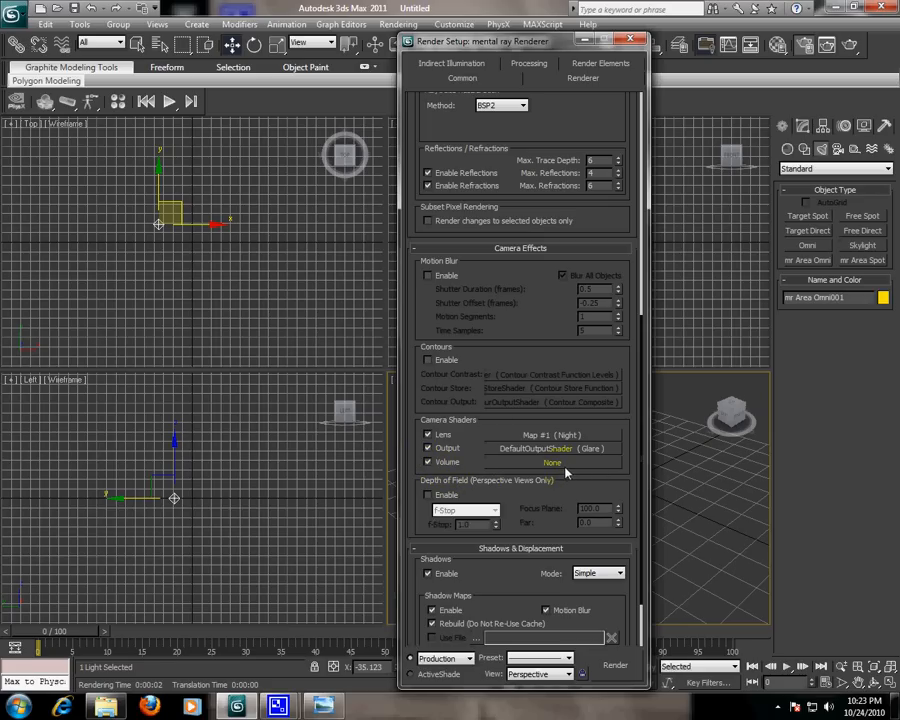
click(551, 462)
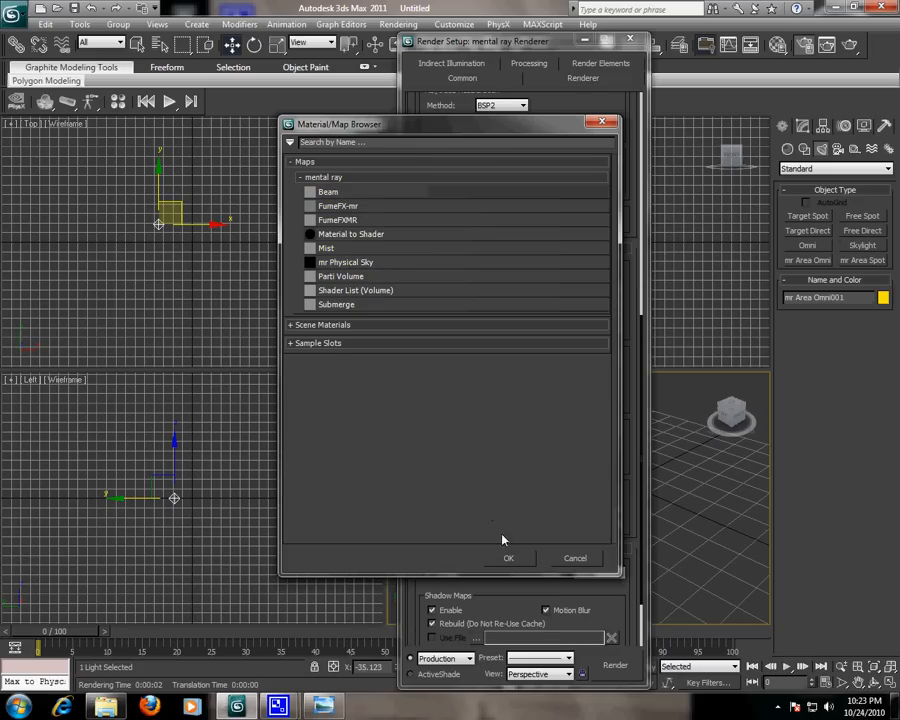
click(575, 558)
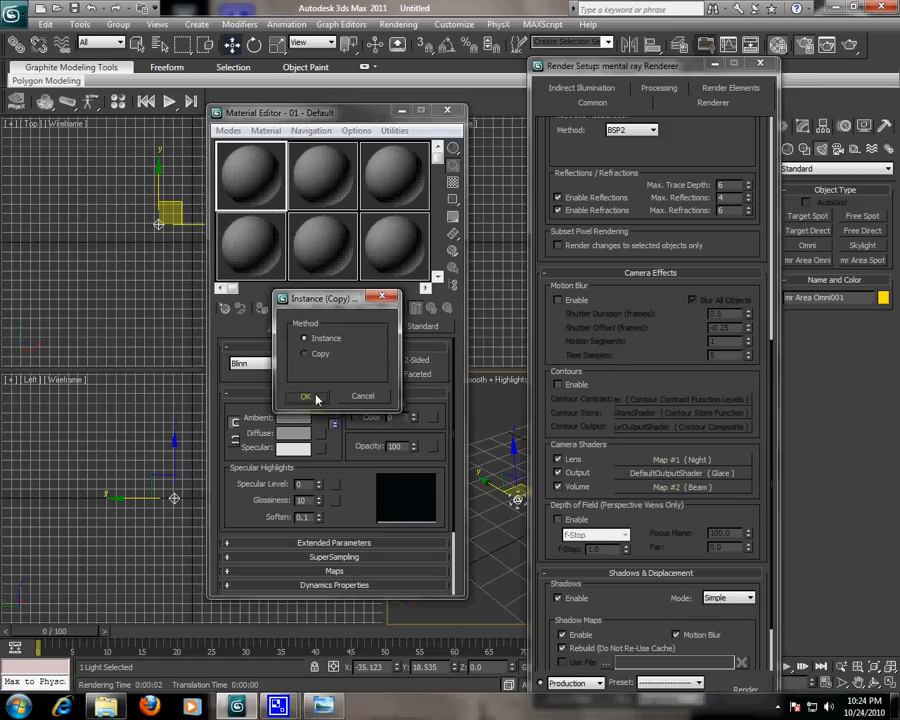
Step: Set glare Spread 18 with Streaks on at weight 1.0, and close the Material Editor
click(307, 396)
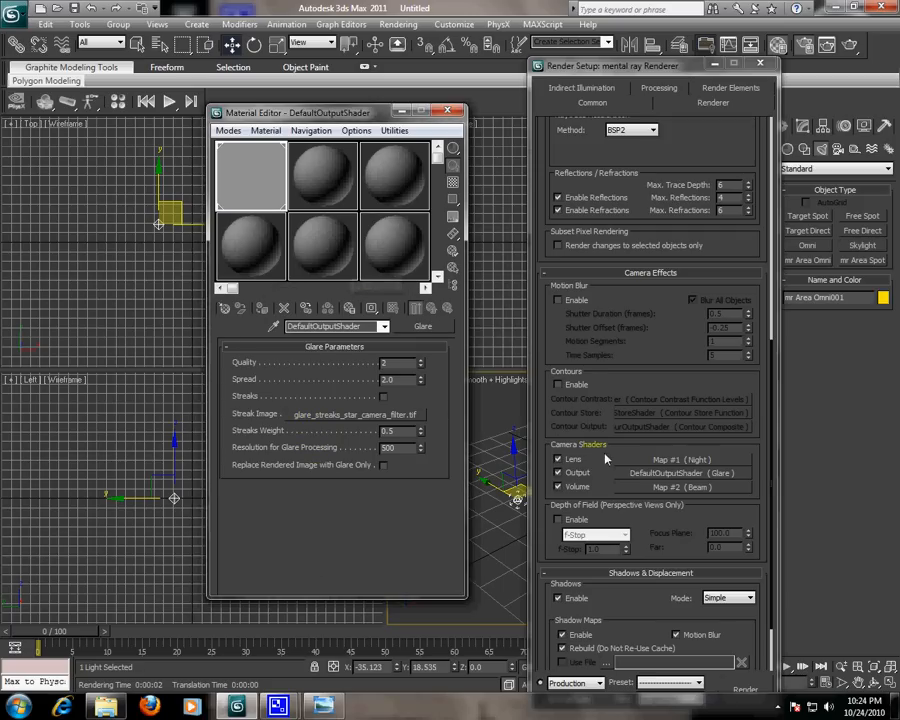
click(250, 178)
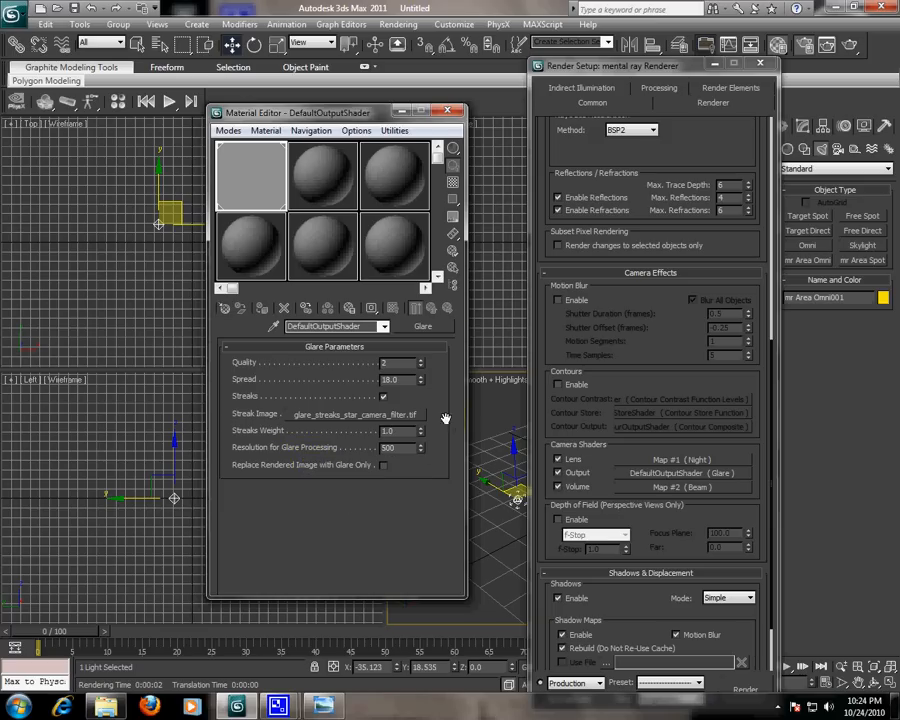
click(446, 111)
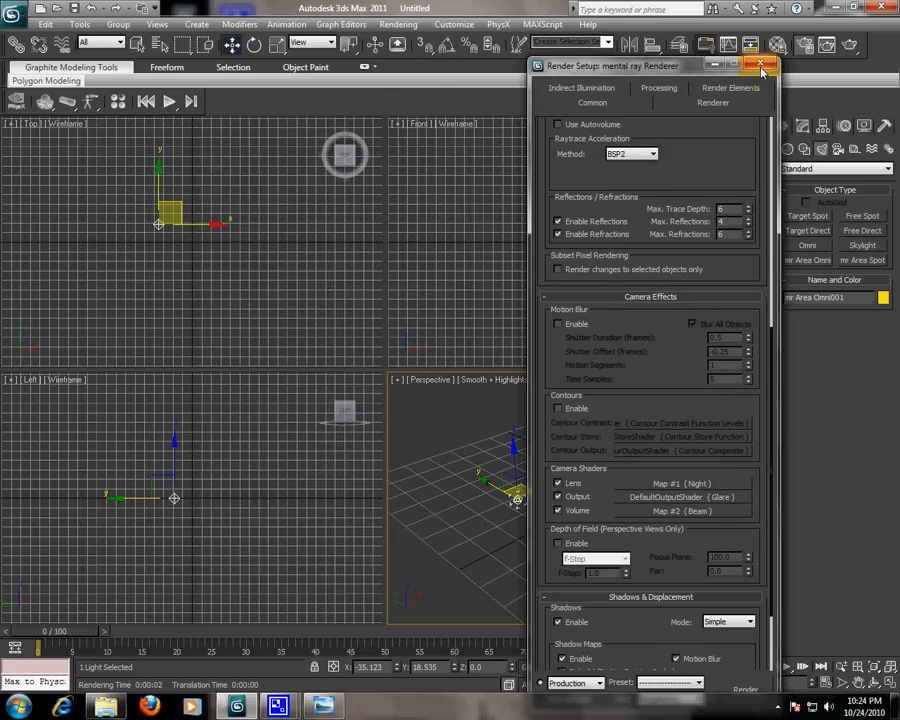
Step: Render the single light glowing with a soft halo and close the rendered image
click(761, 65)
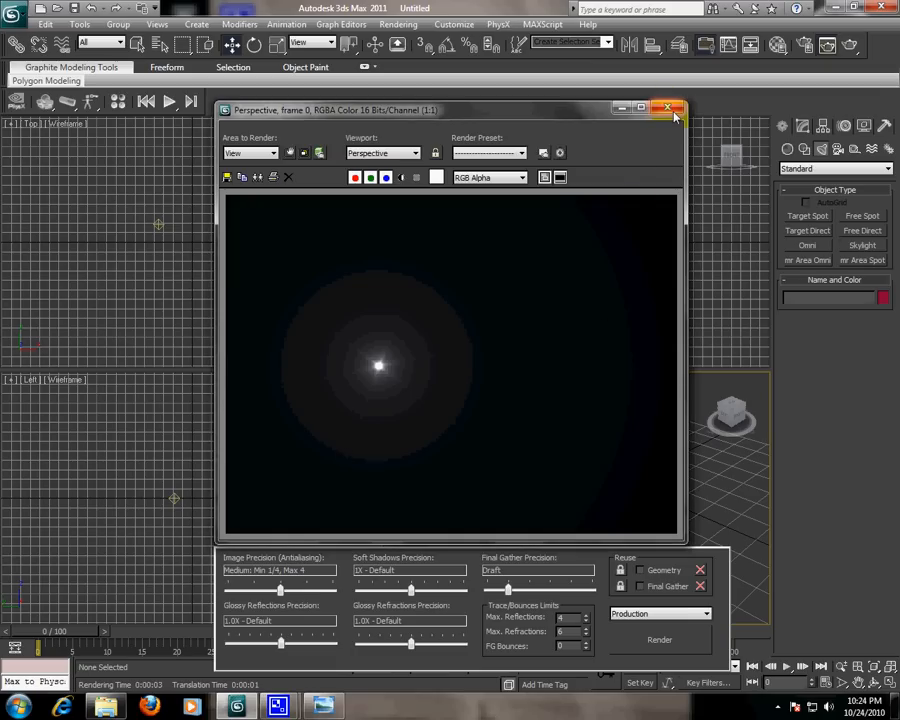
mouse_move(675, 115)
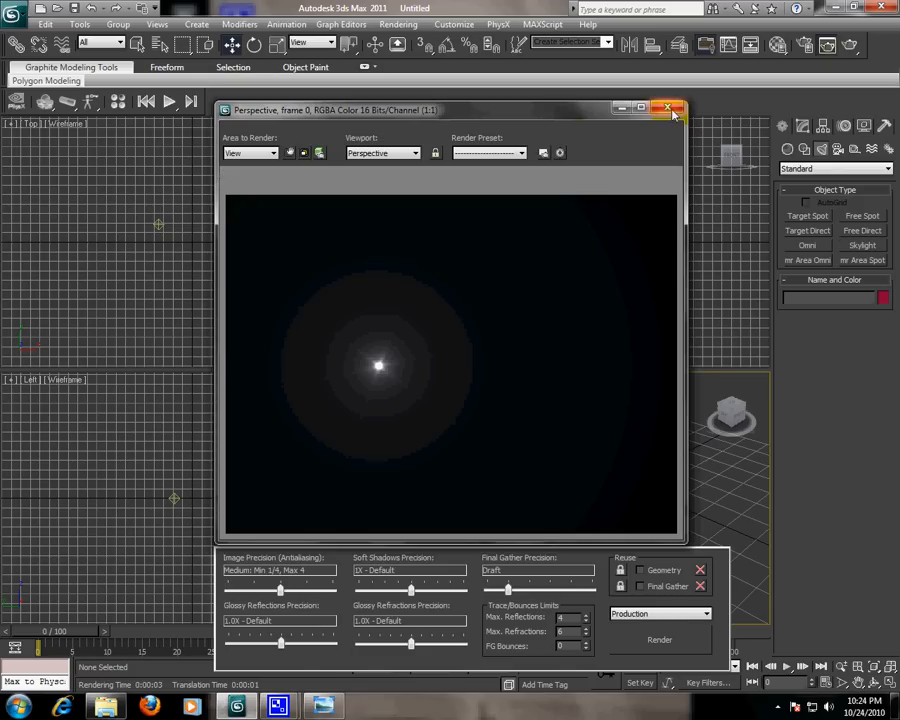
click(668, 108)
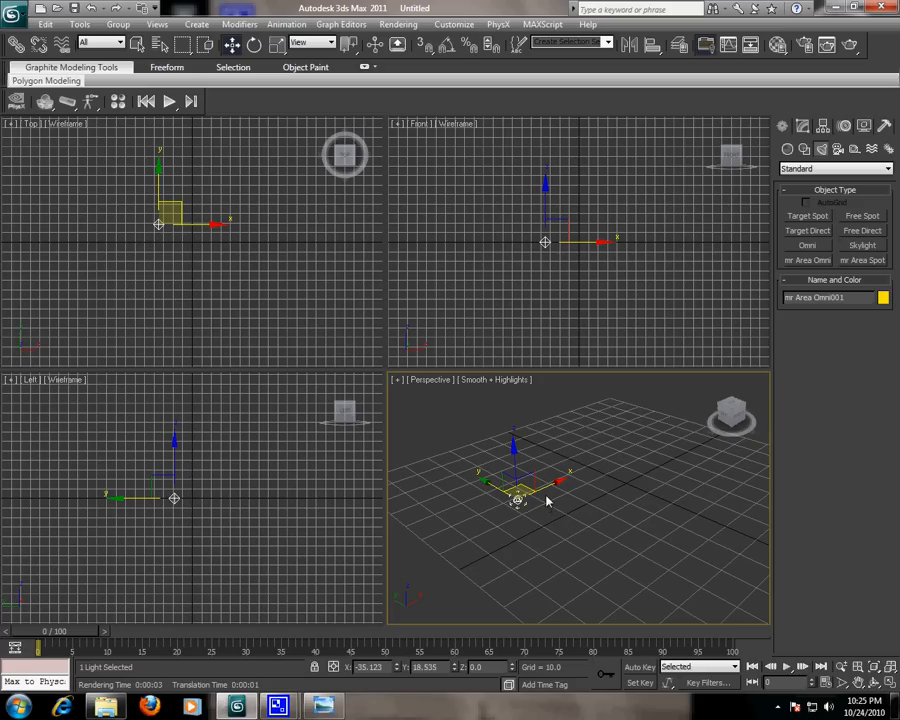
mouse_move(550, 514)
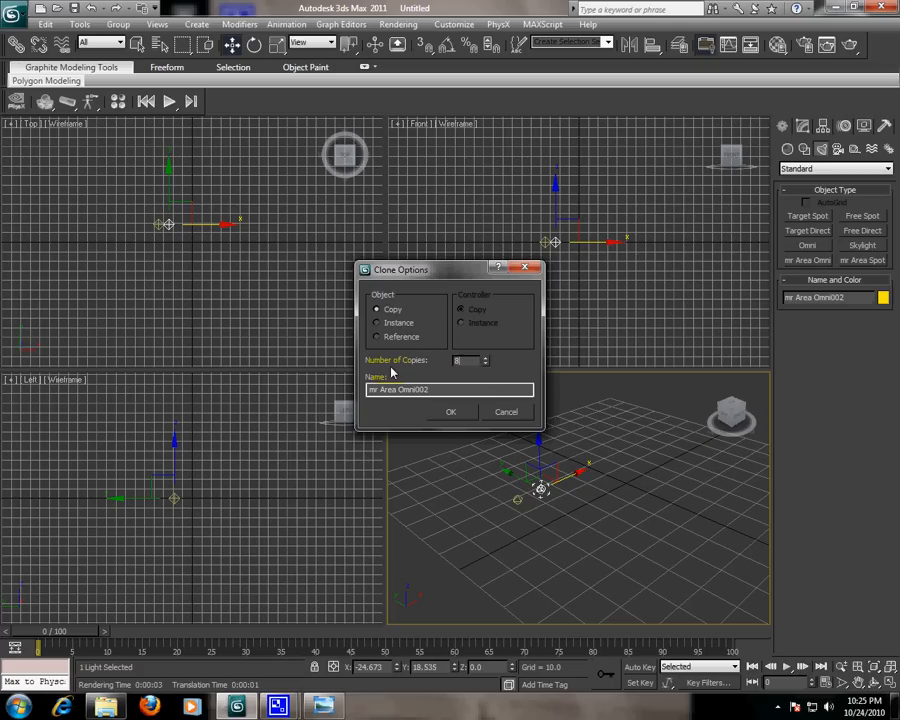
Step: Confirm cloning the light into a row of copies and maximize the Perspective view
click(450, 411)
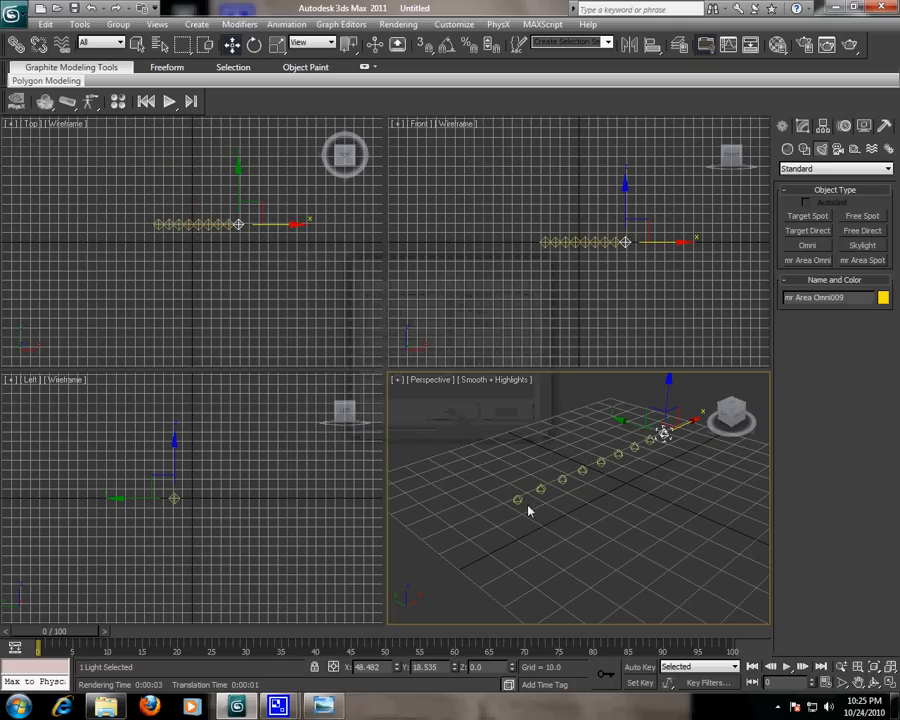
key(alt+w)
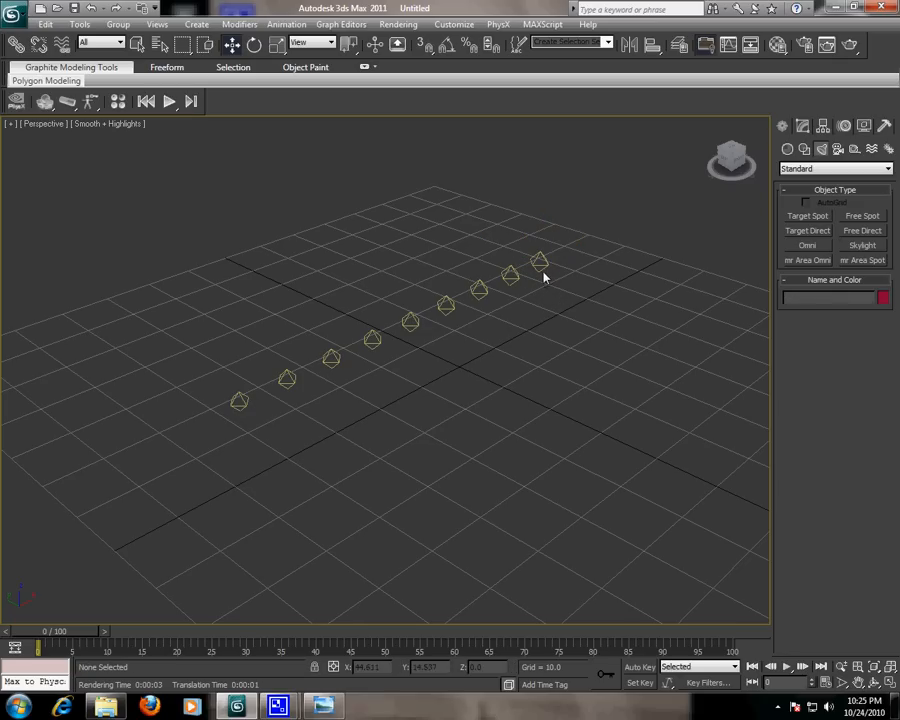
Step: Select the last light in the row and set its colour to red
click(540, 270)
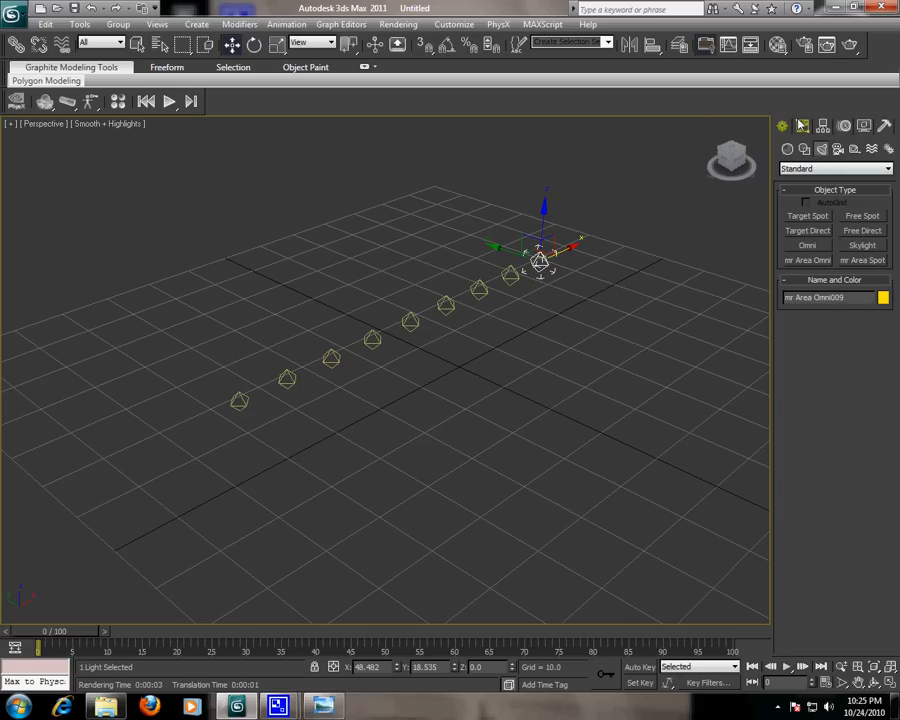
click(801, 125)
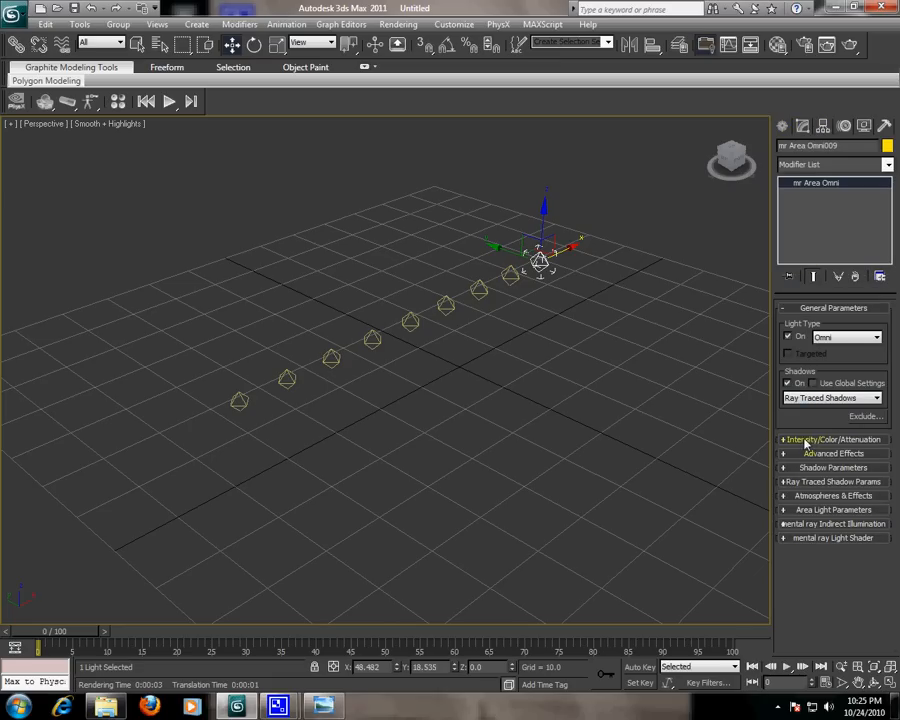
click(833, 439)
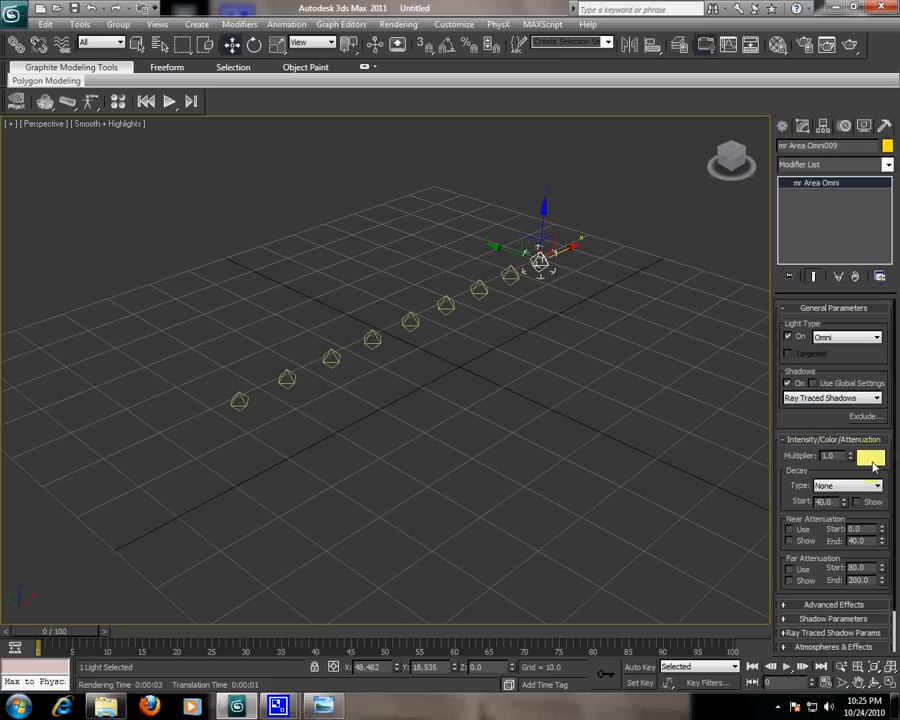
click(870, 457)
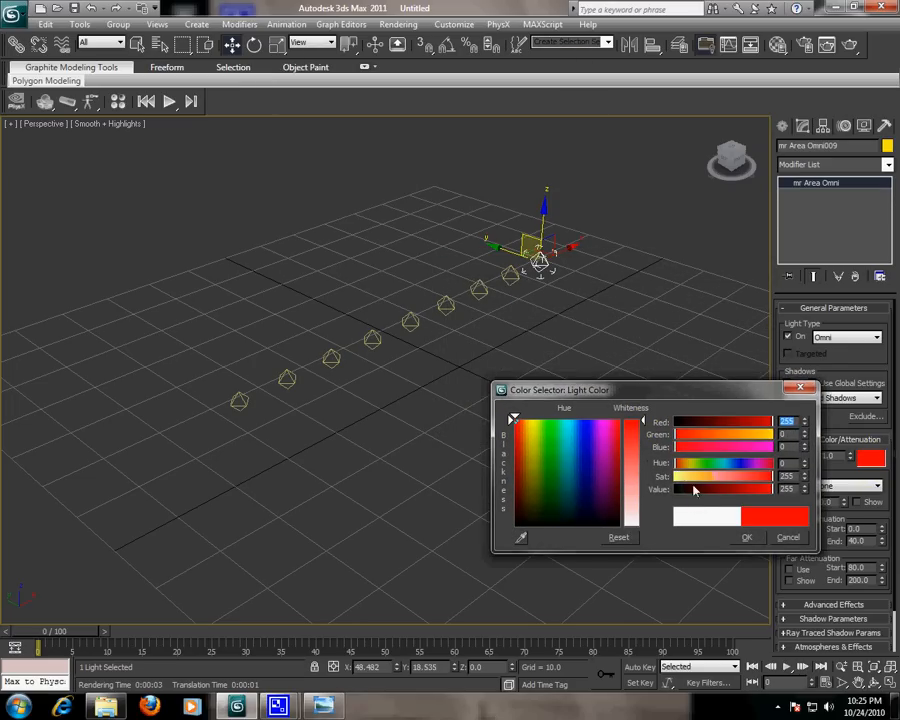
click(746, 537)
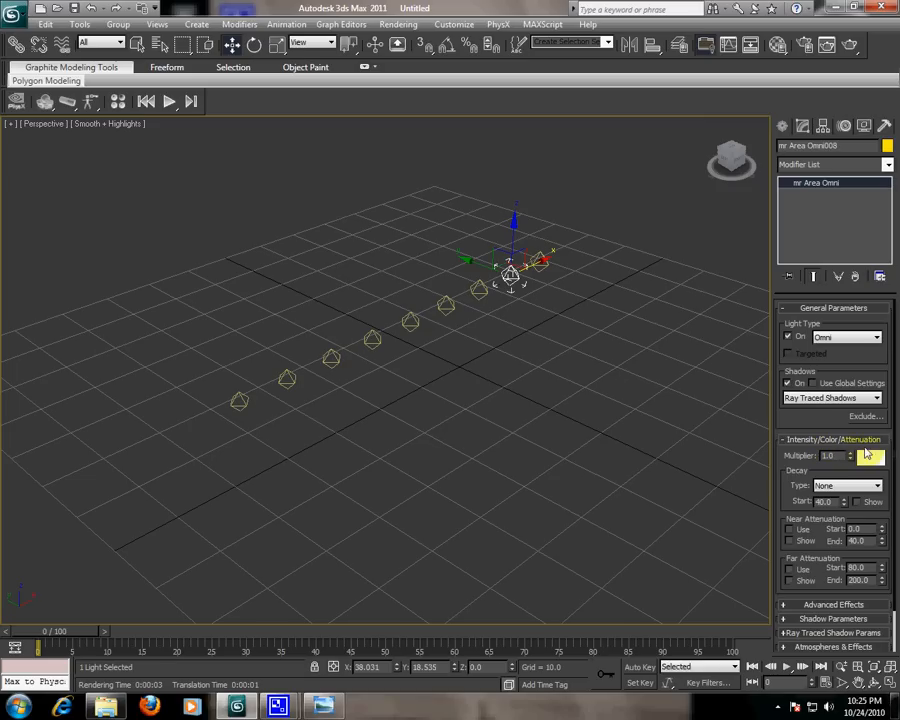
Step: Colour the next lights yellow and purple
click(871, 457)
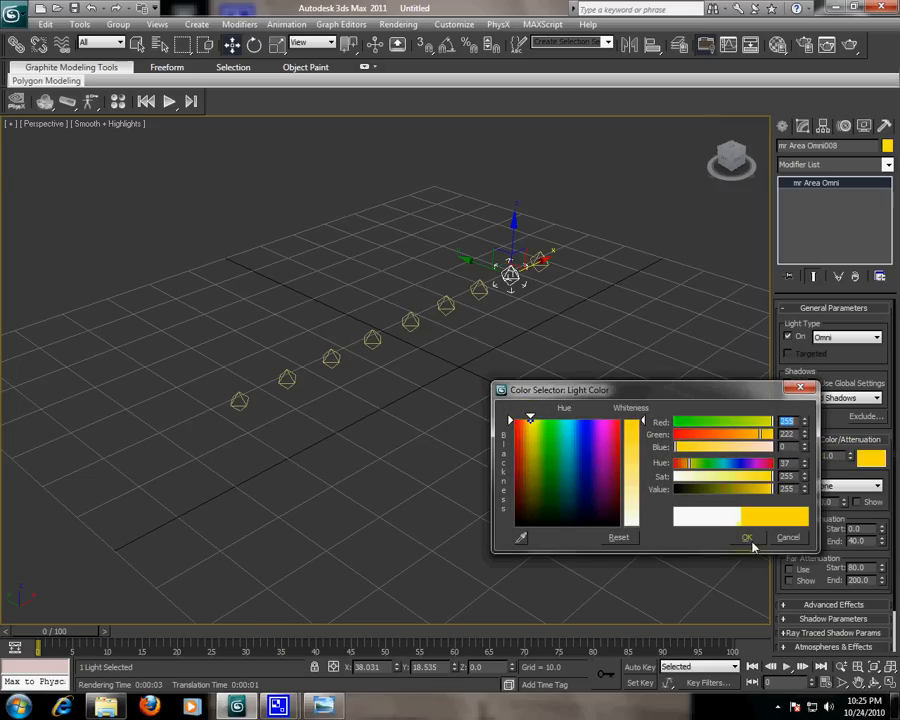
click(746, 537)
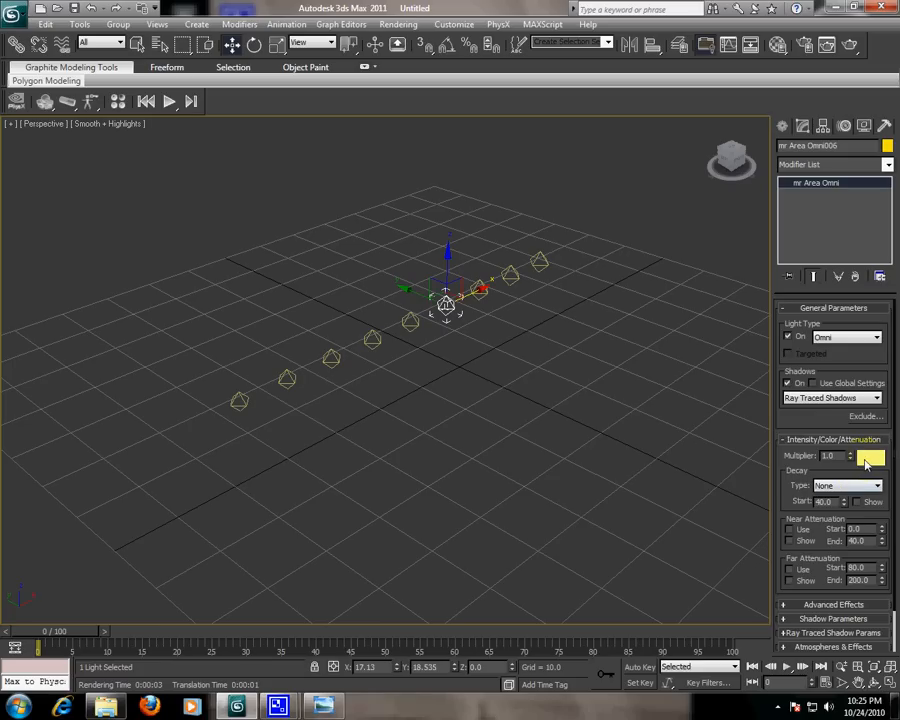
click(870, 457)
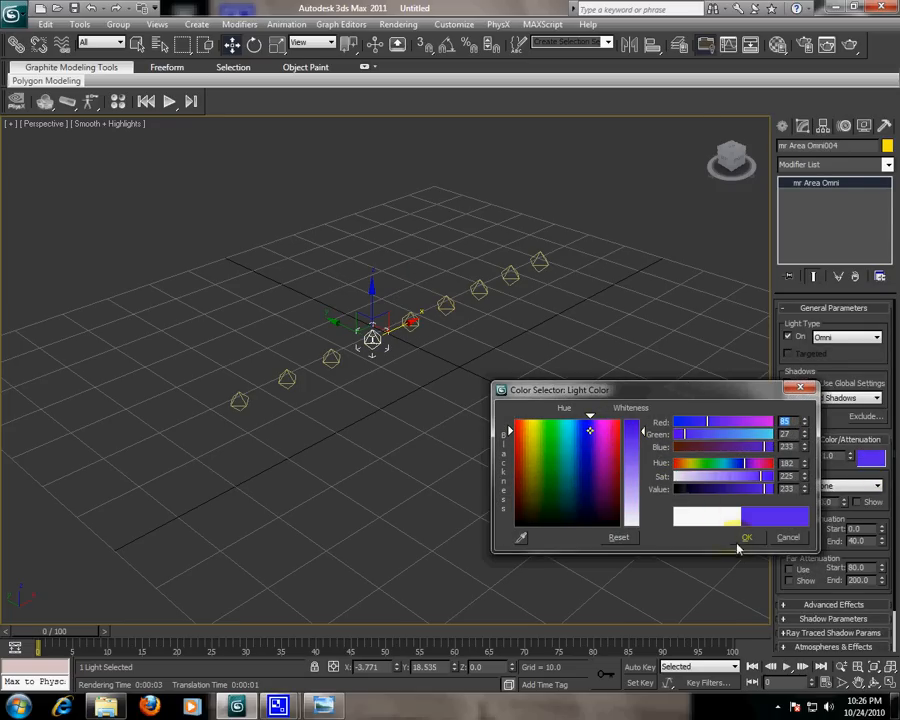
click(746, 537)
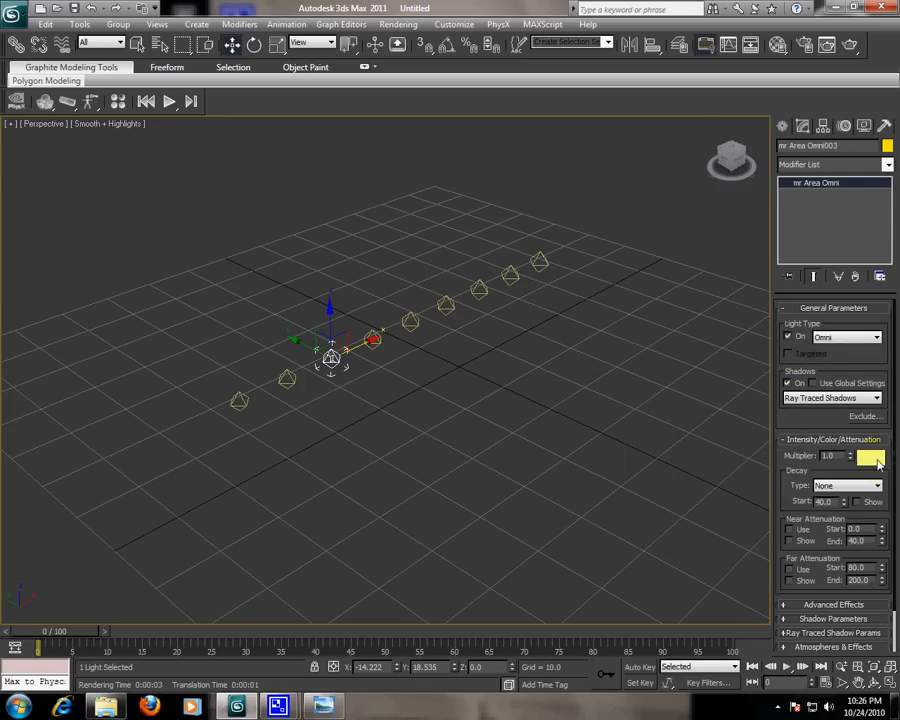
Step: Pick a blue colour for another light in the row
click(870, 457)
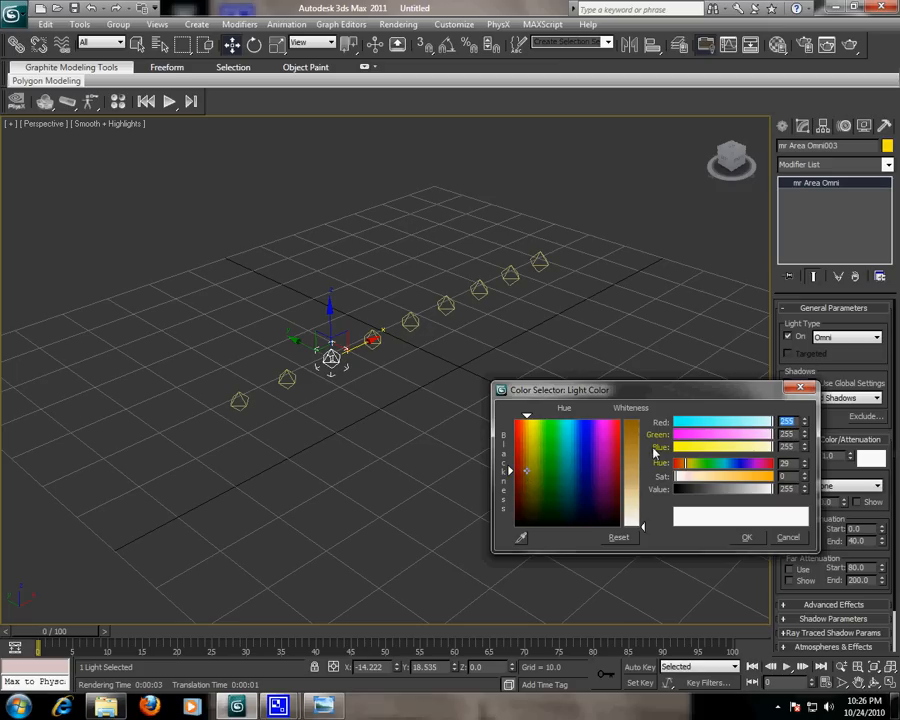
drag(635, 430, 635, 520)
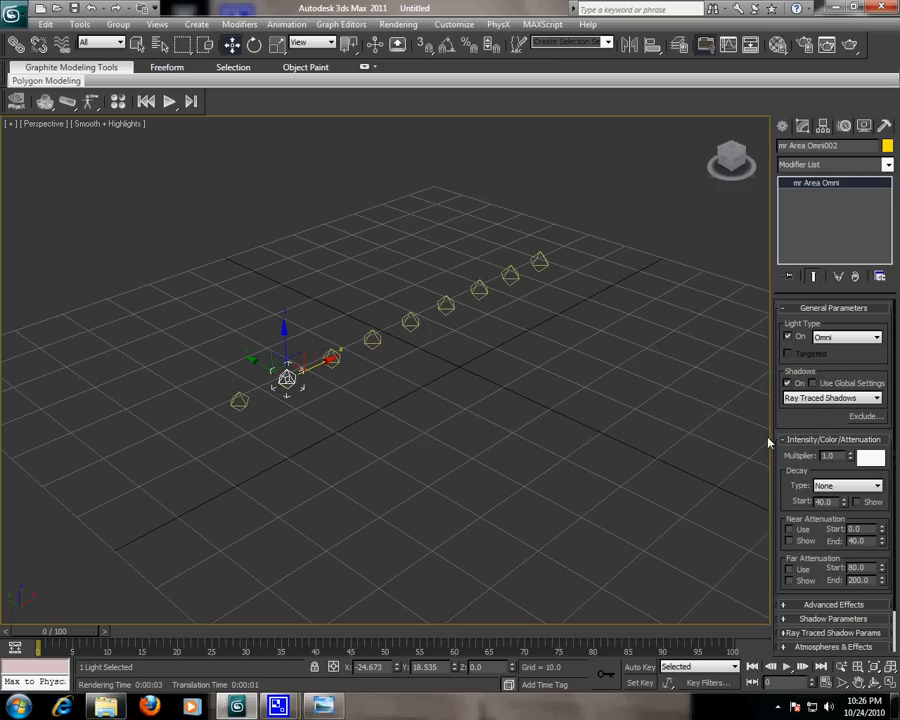
click(870, 456)
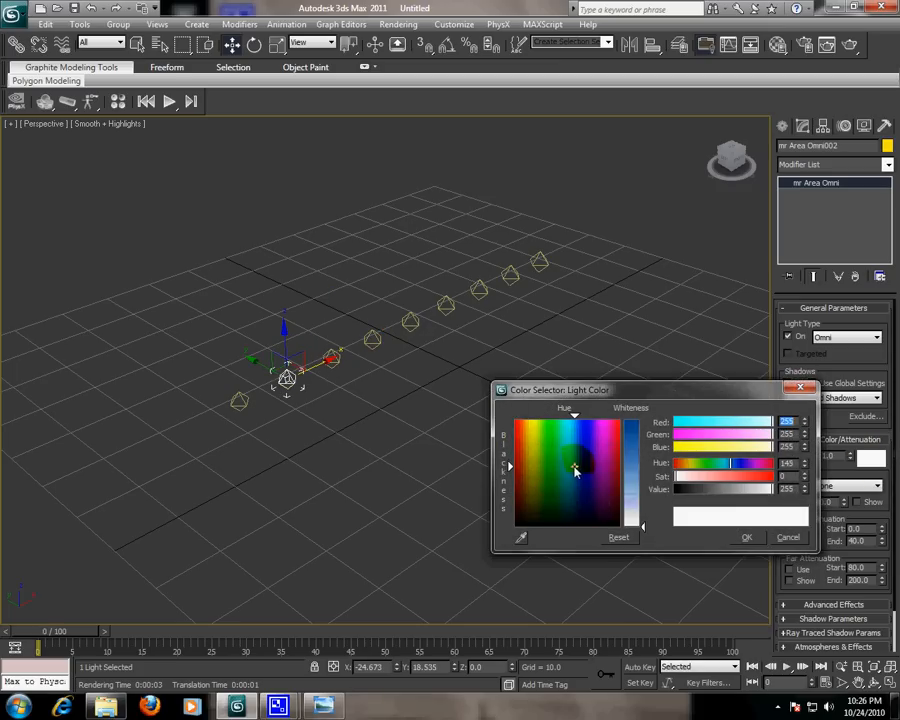
click(575, 463)
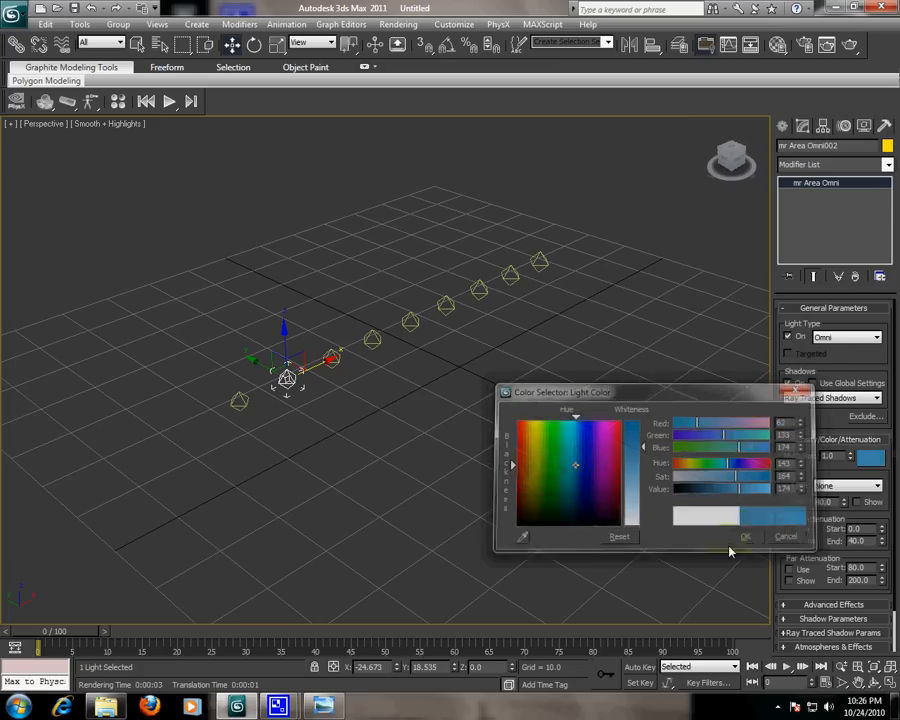
click(745, 537)
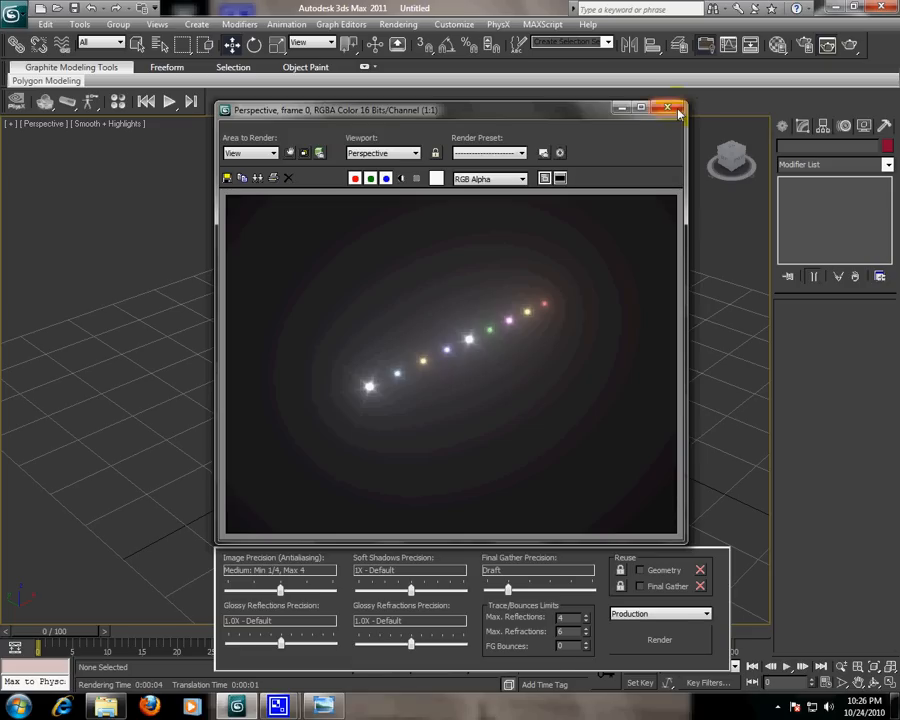
Step: Close the rendered image of the multicoloured glowing light row
click(668, 108)
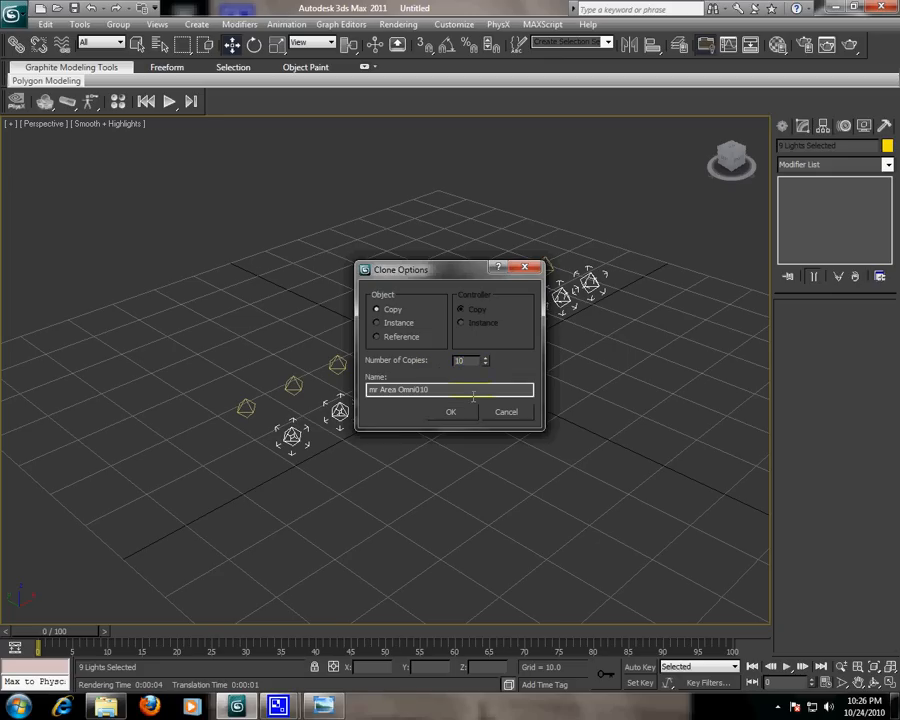
Step: Confirm cloning the nine-light coloured row as 10 copies to form a large light grid
click(450, 411)
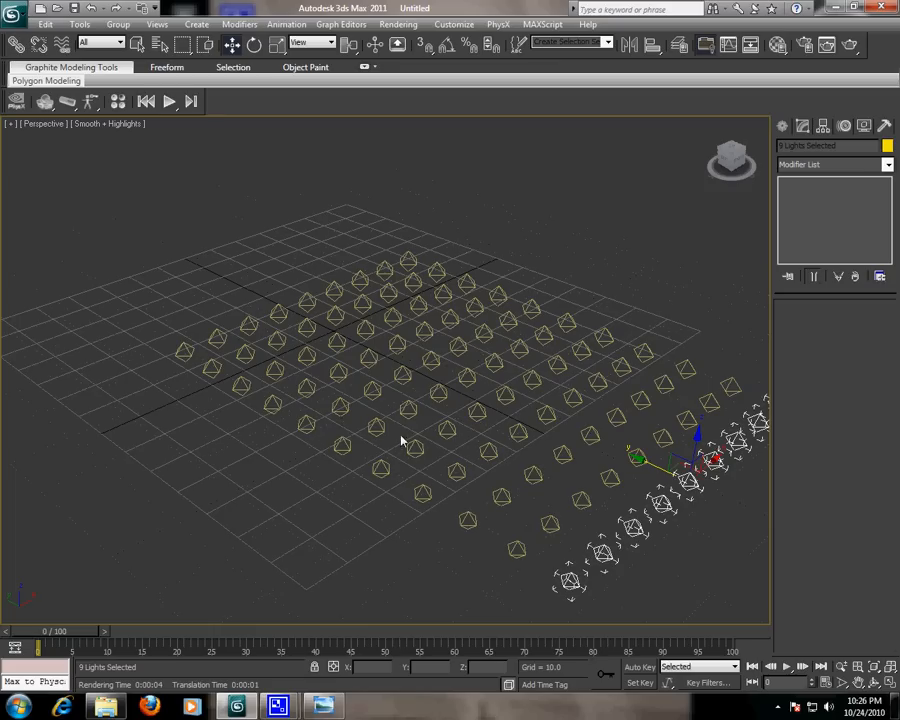